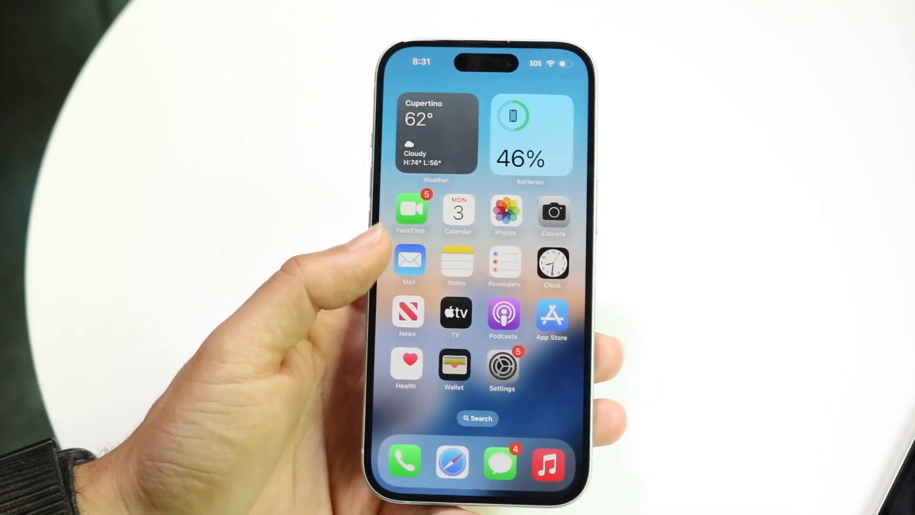
Launch Settings from the Home Screen and go to General
click(502, 364)
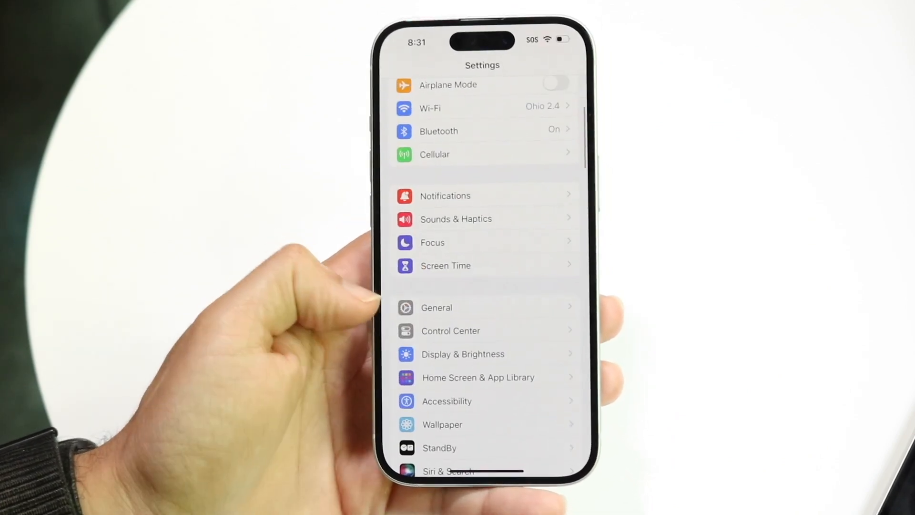
click(436, 308)
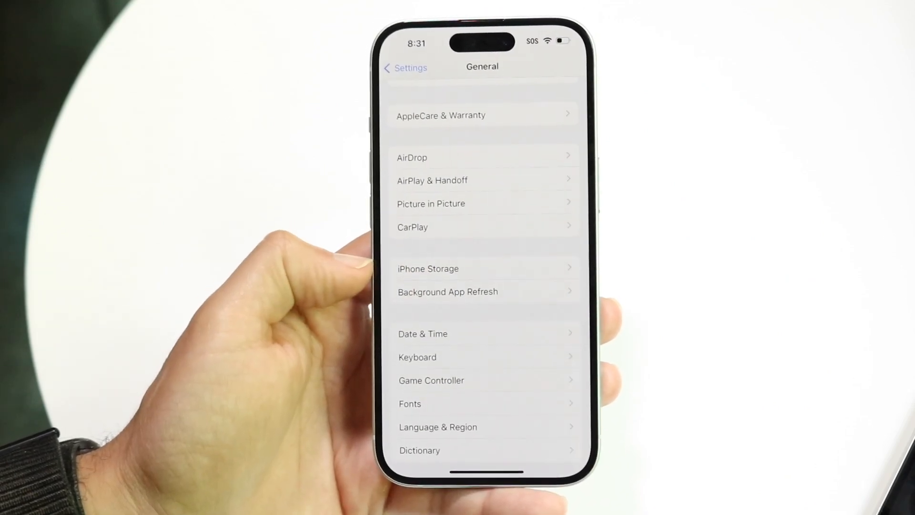
Open iPhone Storage (44.07 GB of 128 GB used) and scroll the app list
click(428, 269)
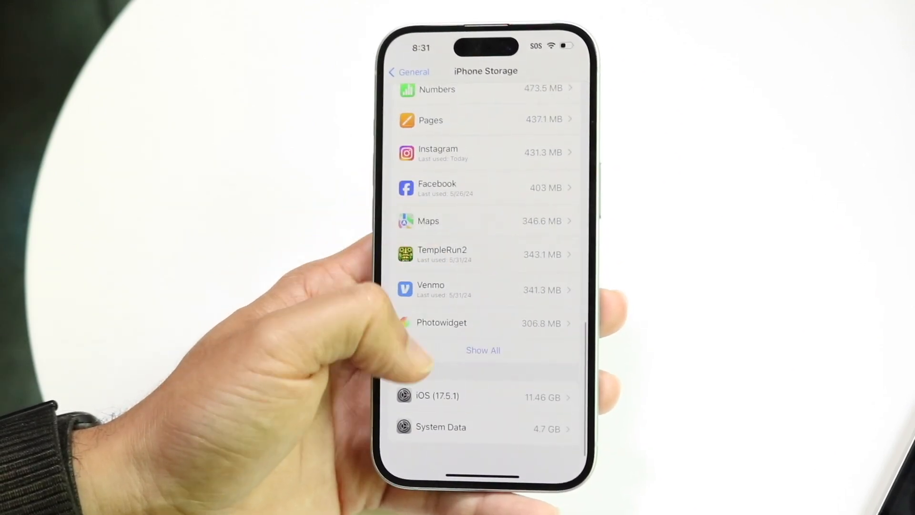
scroll(down, 3)
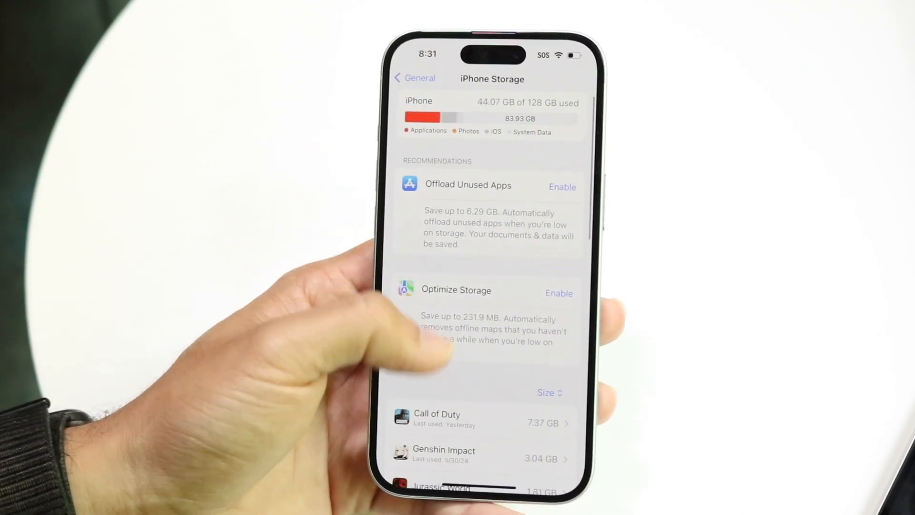
Scroll to Jurassic World and view its 1.81 GB storage details
scroll(down, 3)
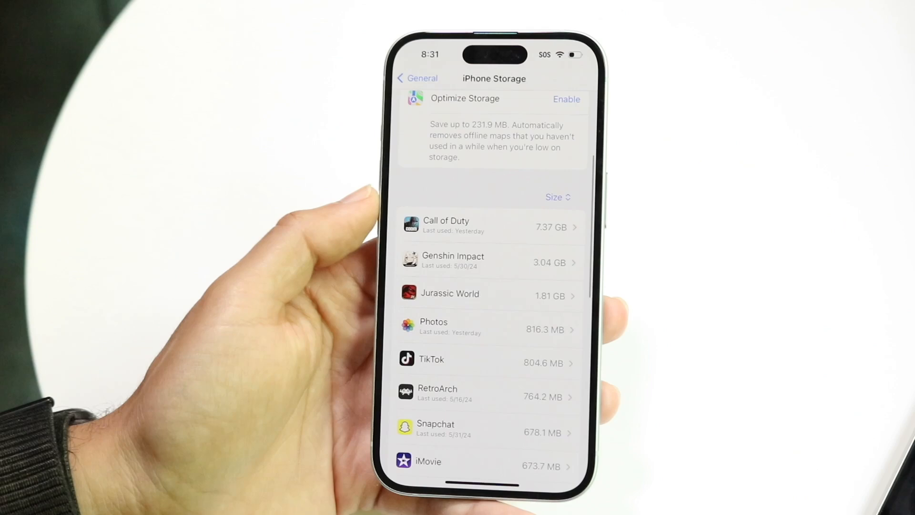
click(449, 294)
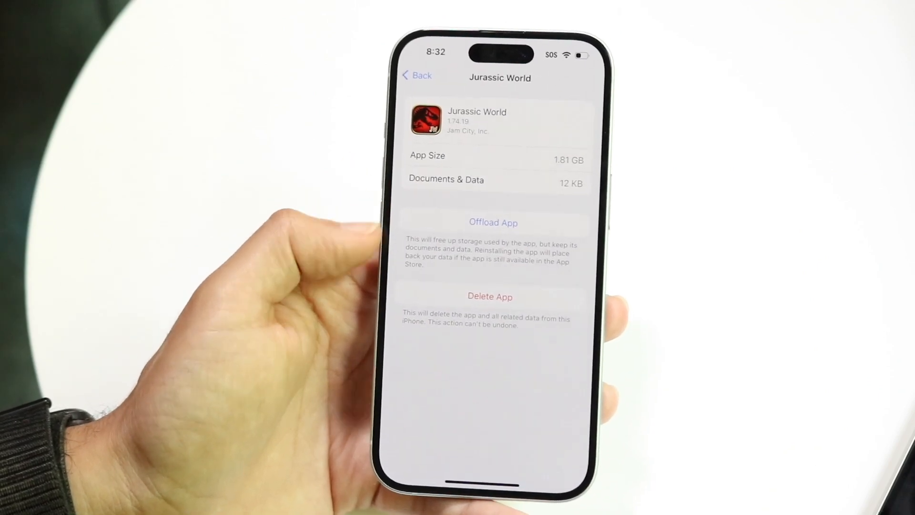
Go back to iPhone Storage and scroll to the iCloud Photos and Recently Deleted recommendations
click(416, 75)
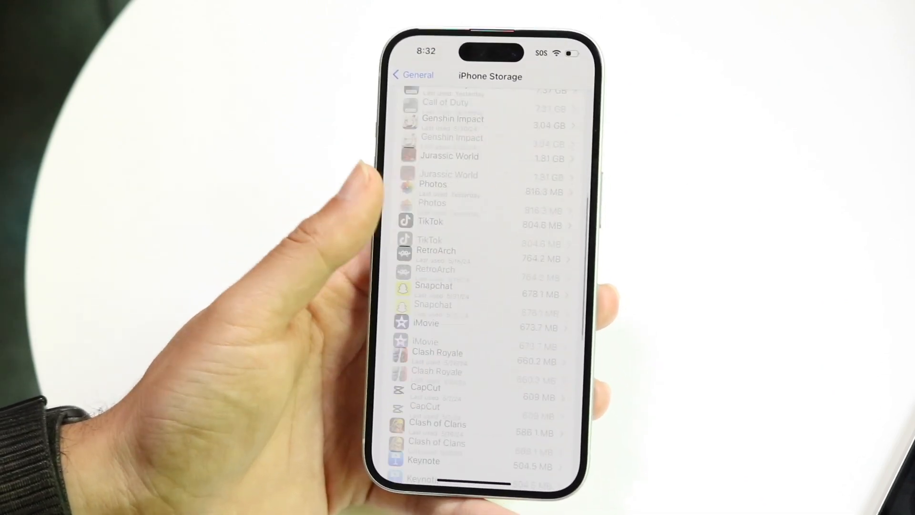
scroll(down, 3)
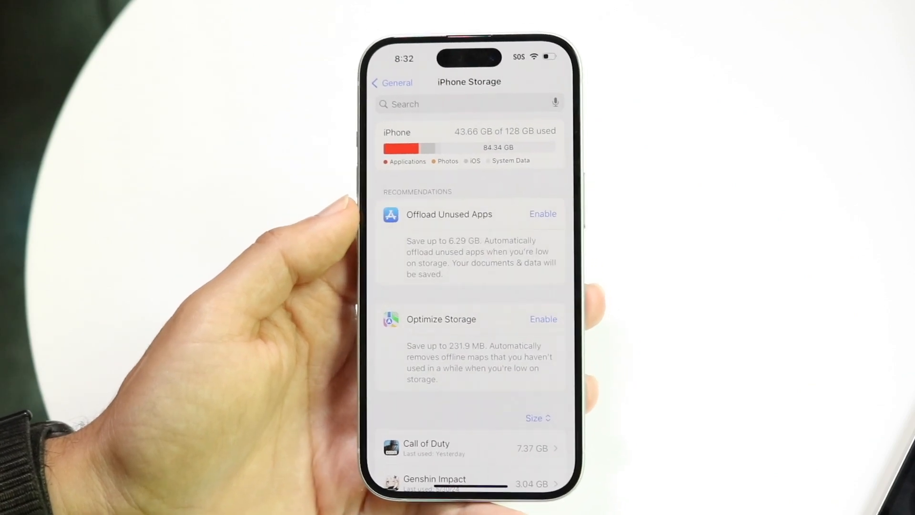
scroll(down, 3)
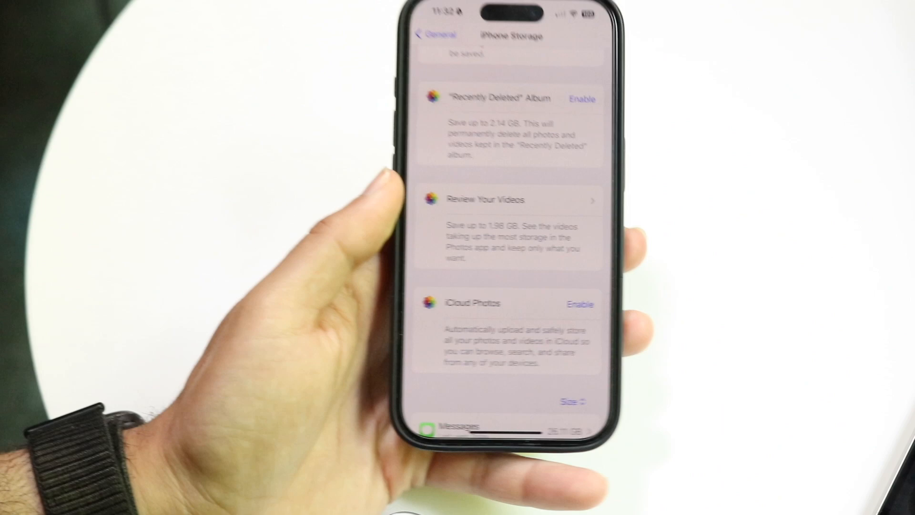